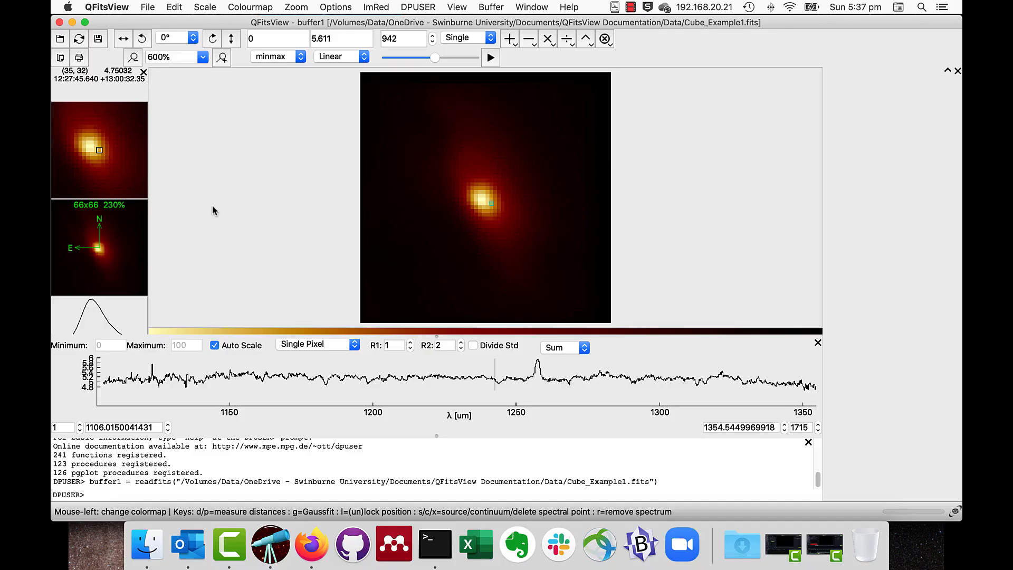
Step: Bring up the File menu listing the Display FITS Header option for the loaded cube
left_click(148, 8)
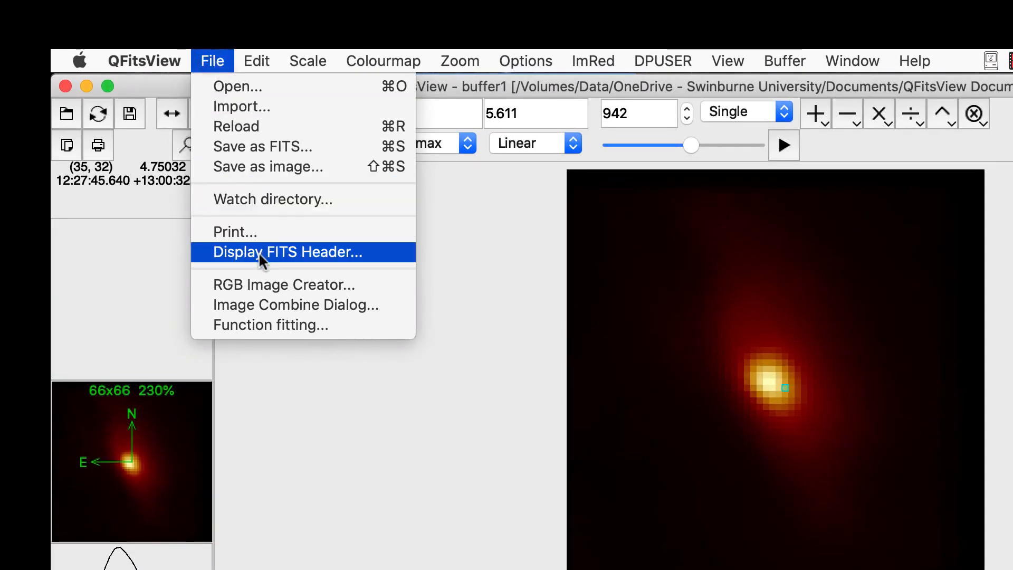
Step: Show the cube's FITS header and search it for the keyword 'cdelt'
left_click(288, 251)
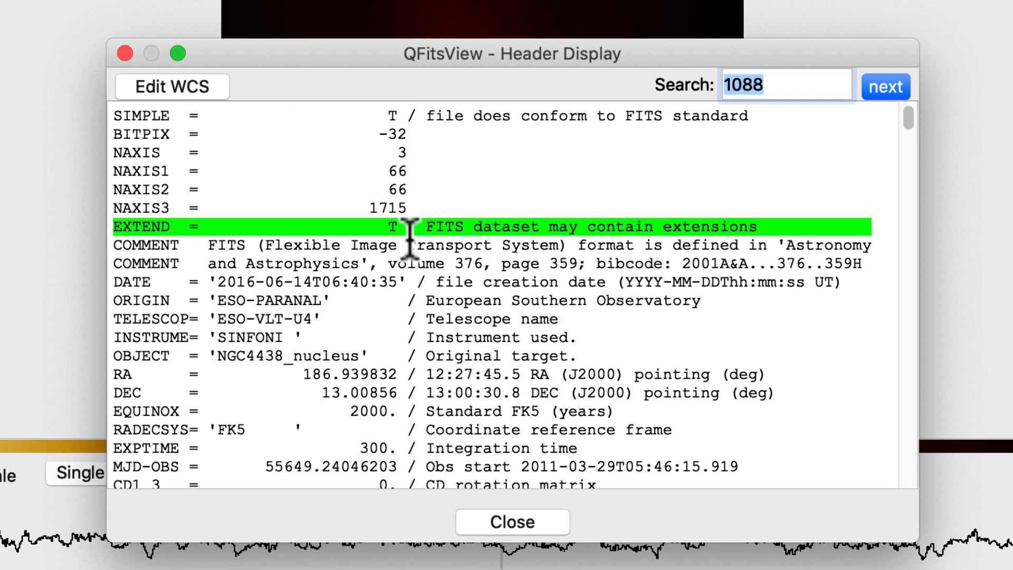
left_click(884, 85)
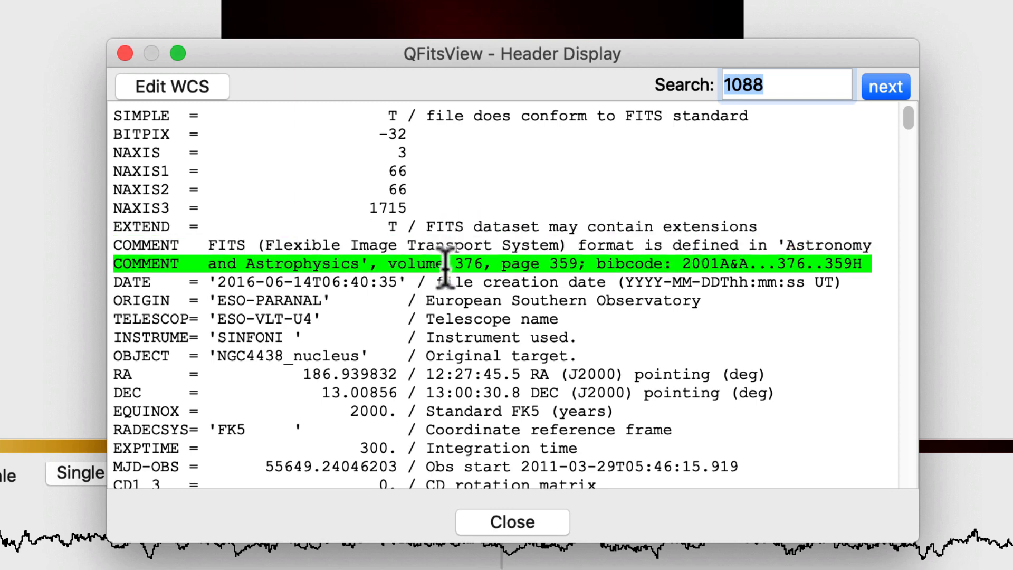
left_click(885, 86)
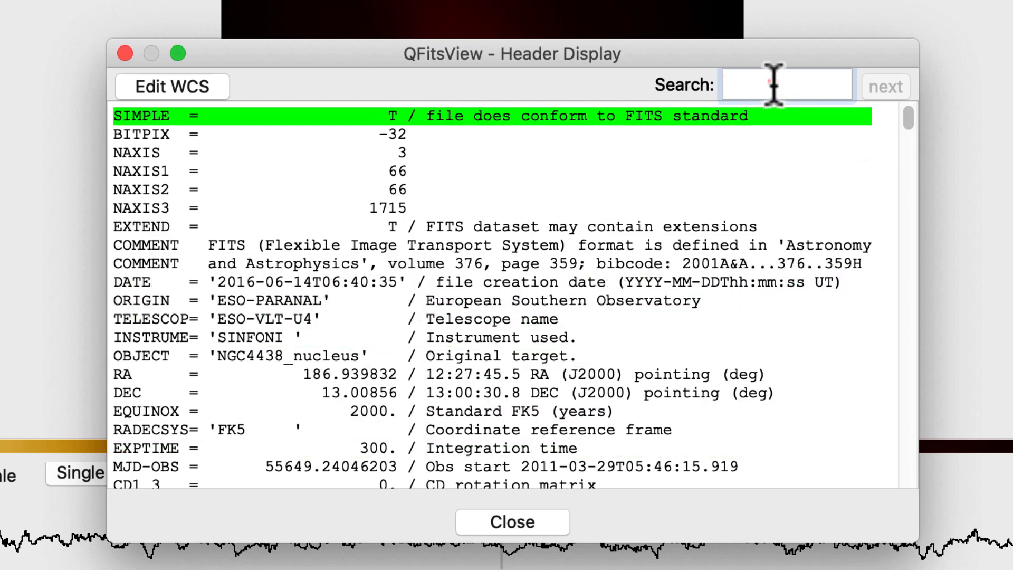
type("cdelt")
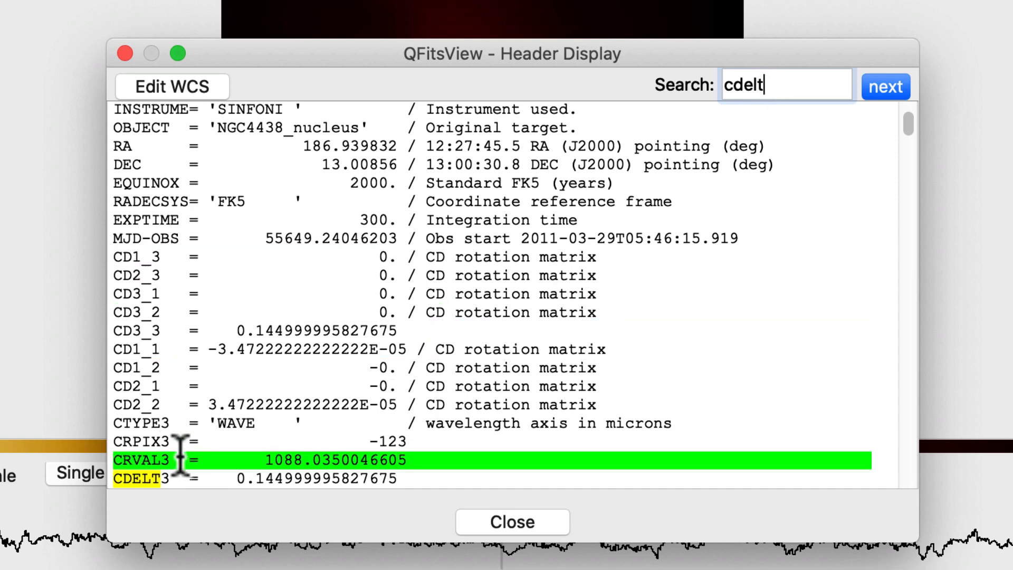
Step: Step through the CDELT matches (CDELT3, CDELT2) and start a new blank header line at the end
left_click(884, 86)
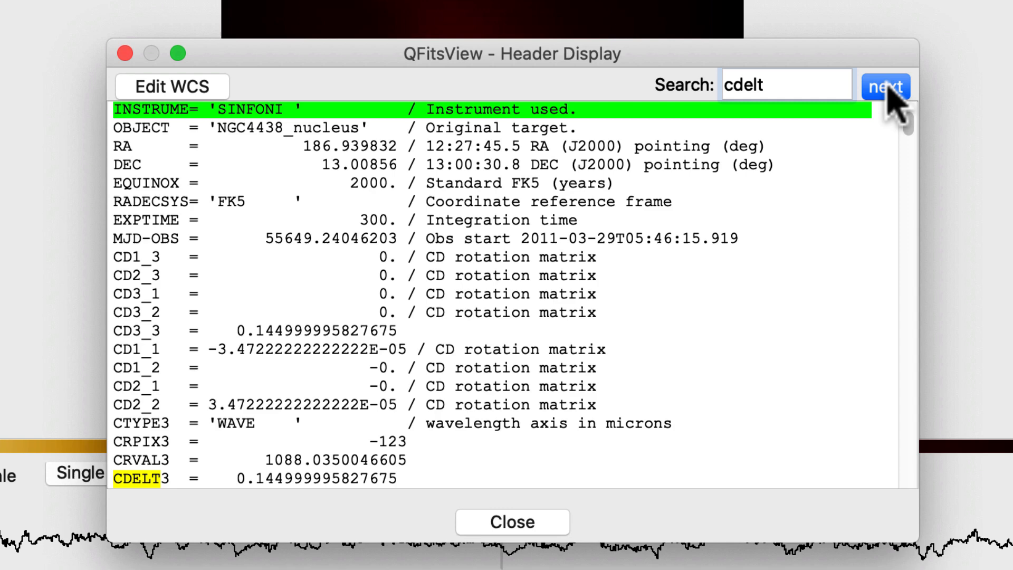
left_click(884, 86)
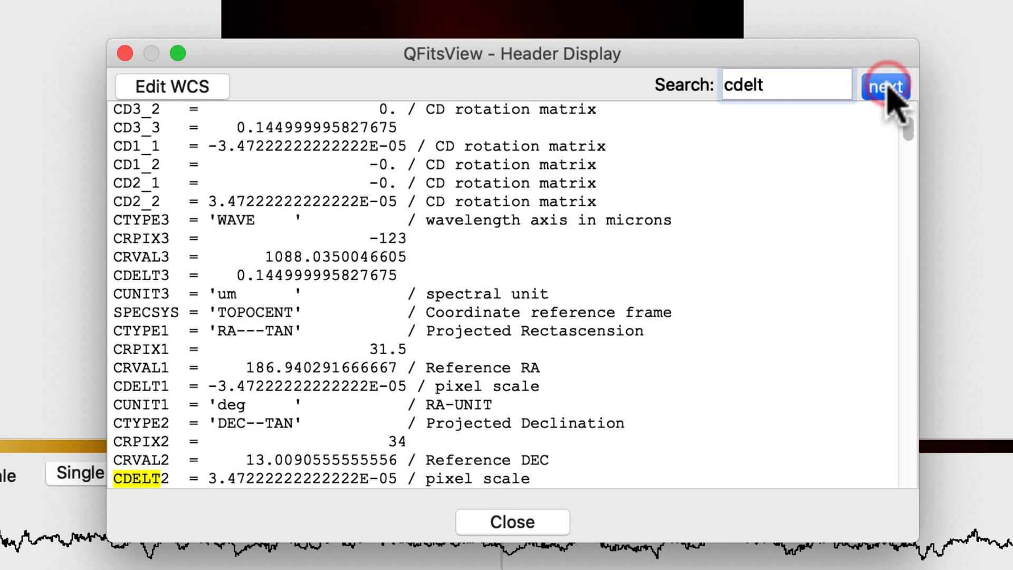
left_click(885, 86)
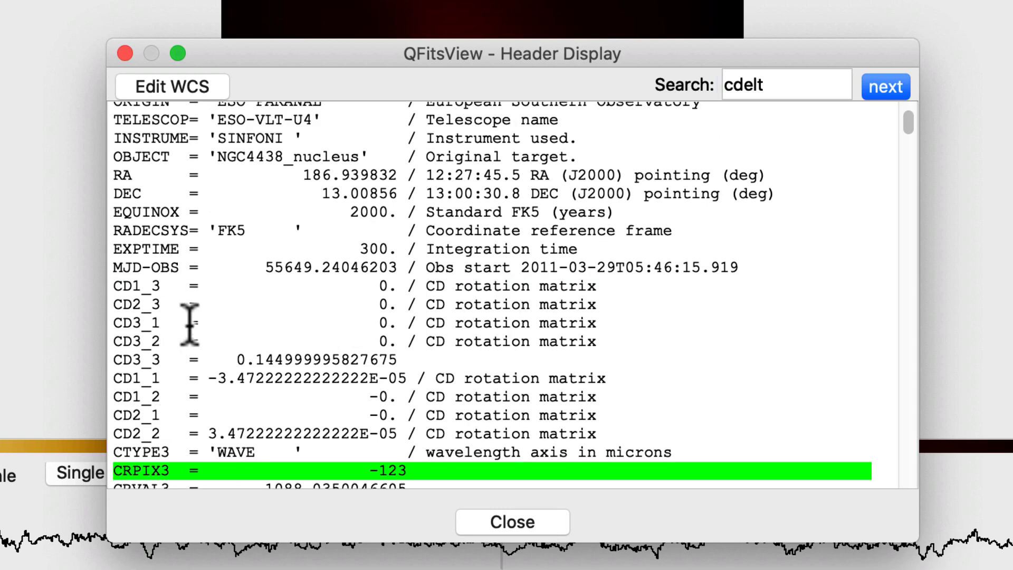
left_click(226, 231)
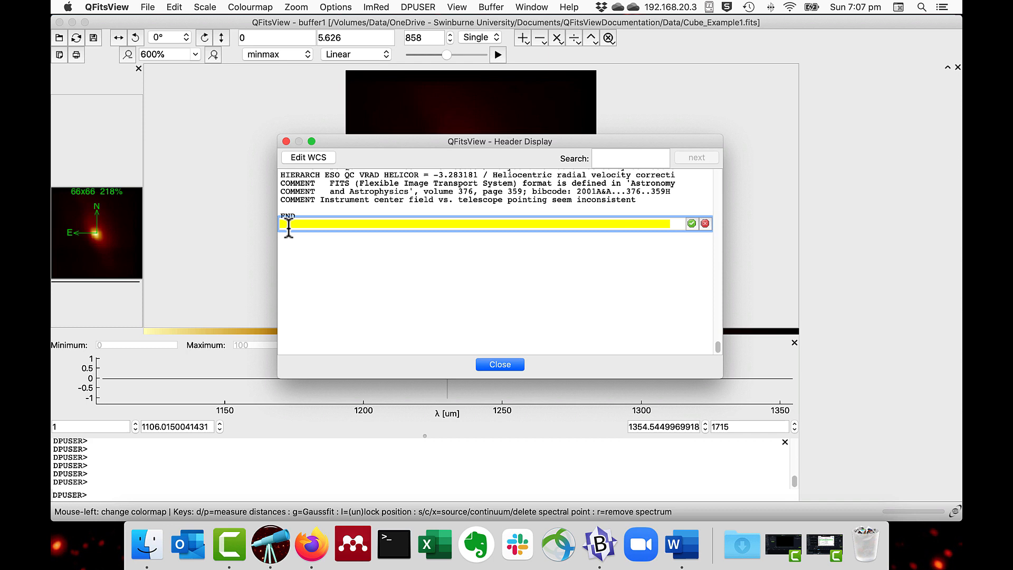
Step: Add the header line newkey=20 and confirm it so NEWKEY holds the value 20
type("new")
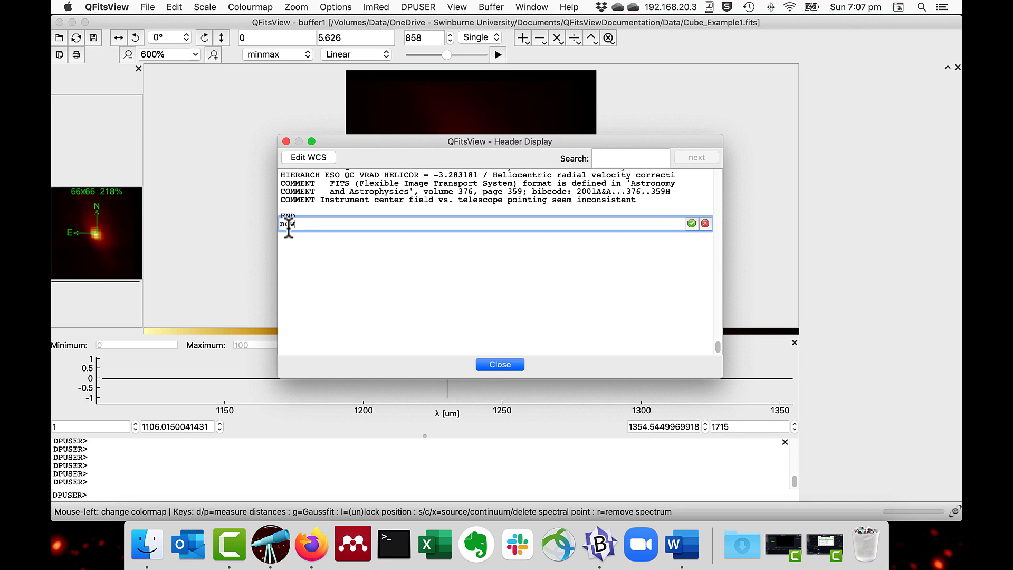
type("key=")
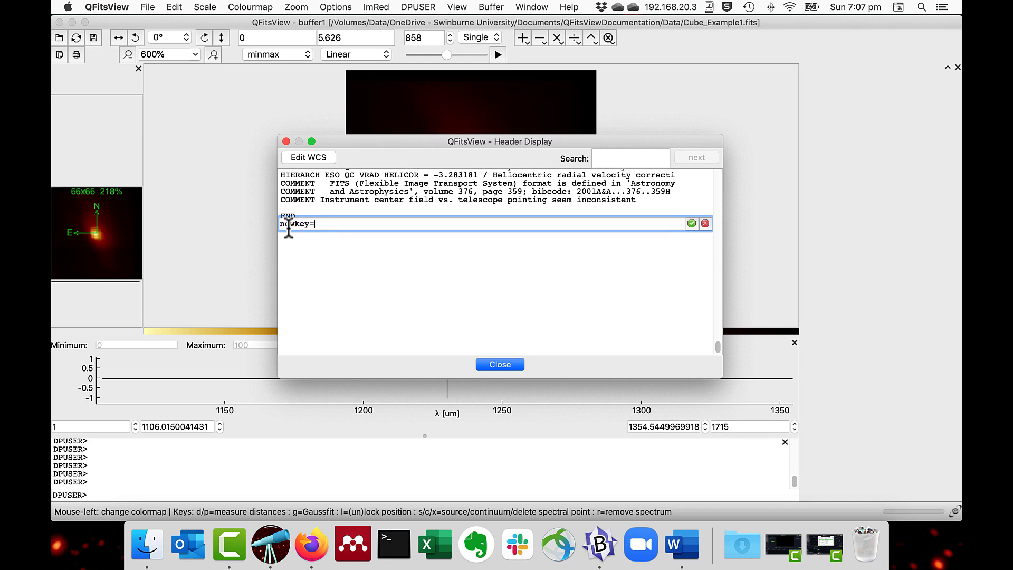
type("20")
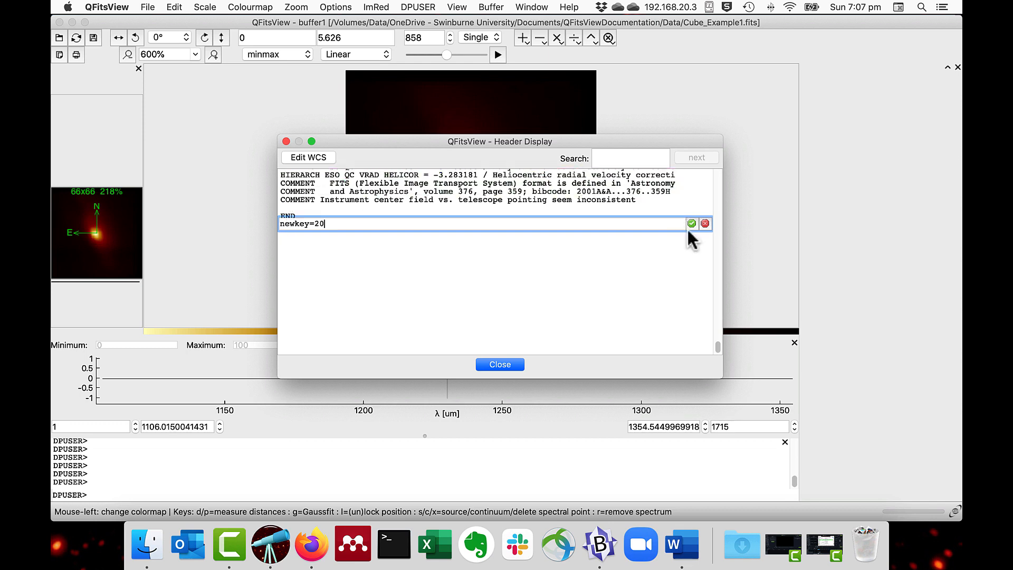
left_click(689, 224)
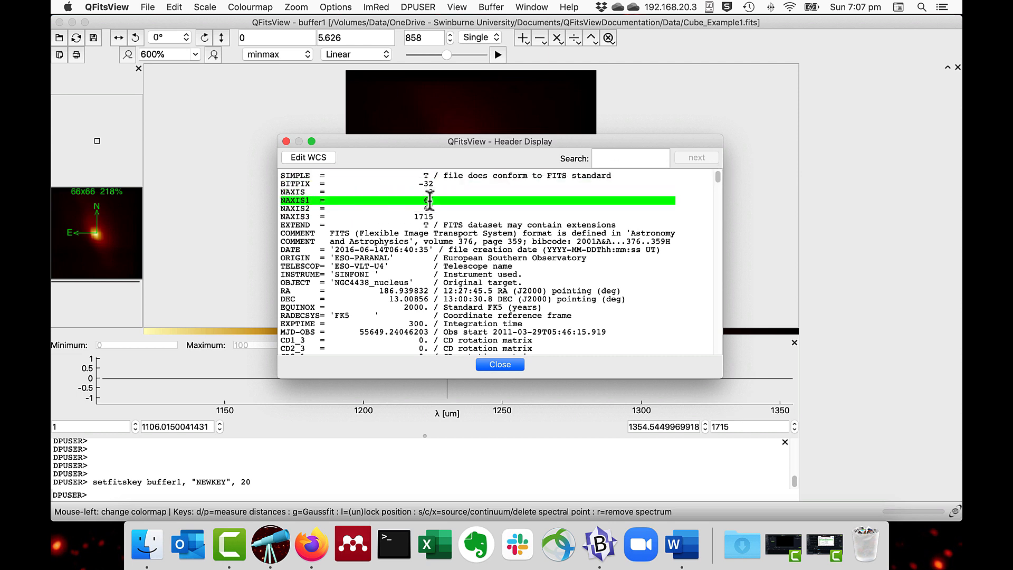
double_click(429, 200)
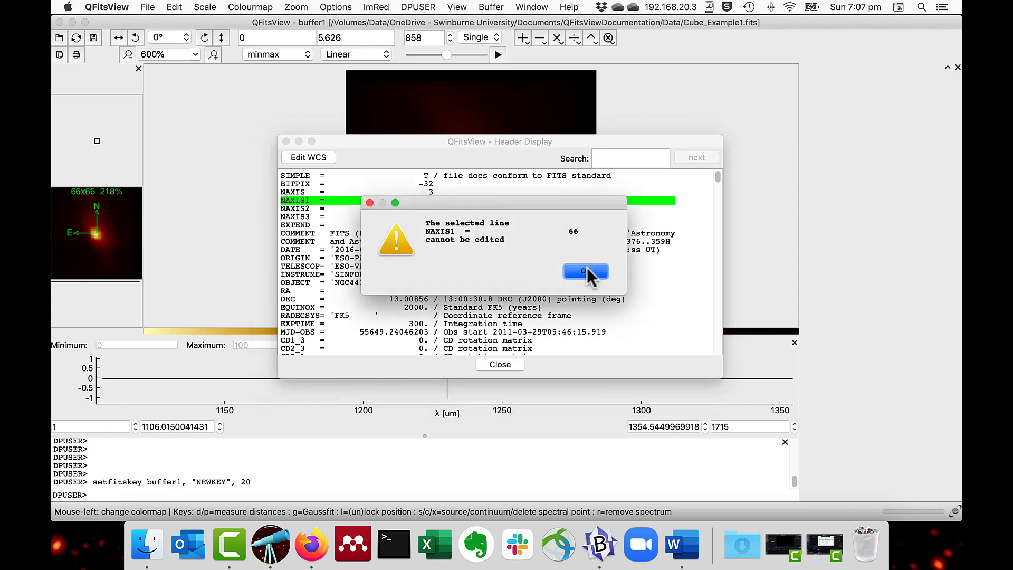
left_click(586, 270)
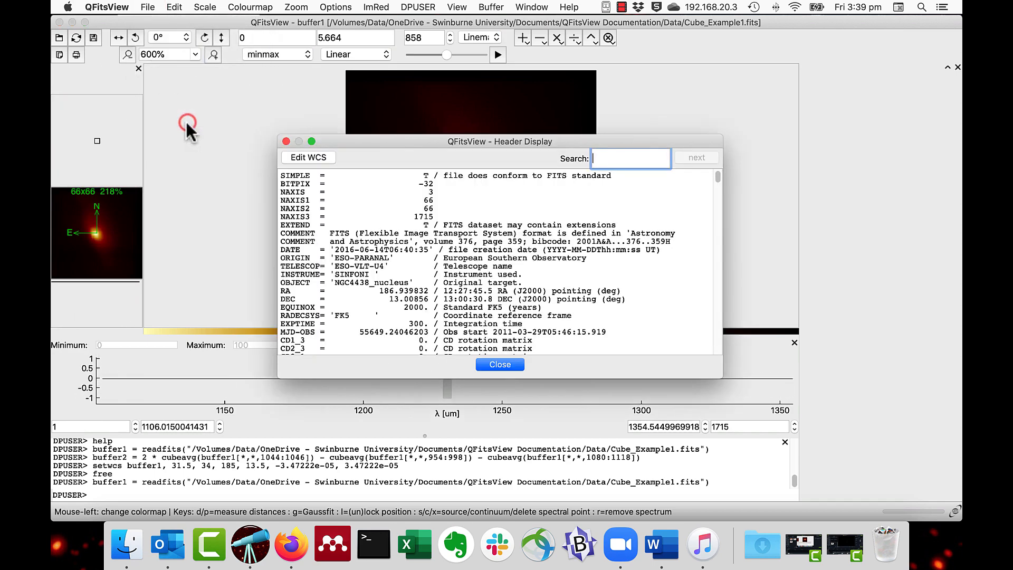
left_click(308, 157)
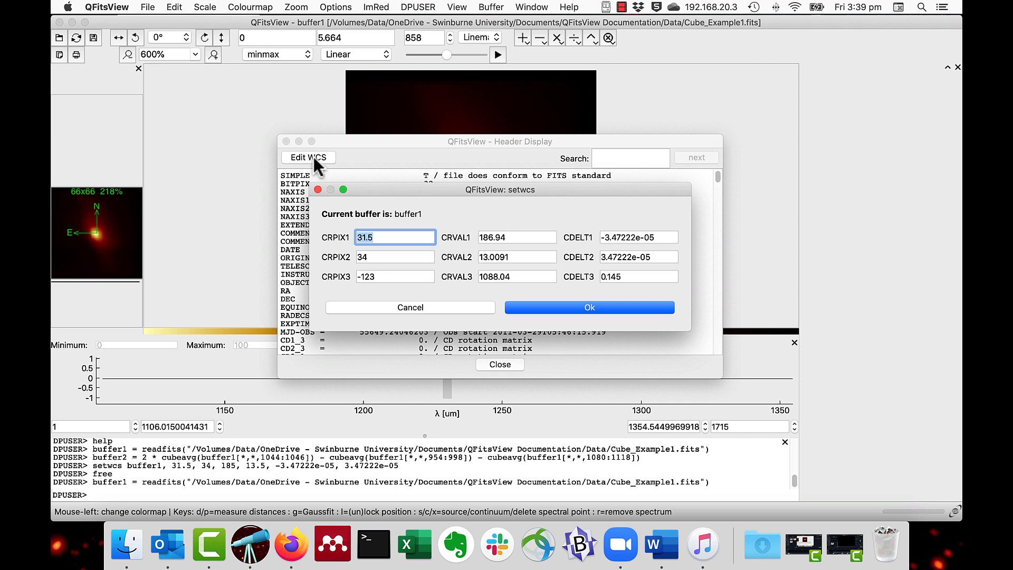
mouse_move(542, 257)
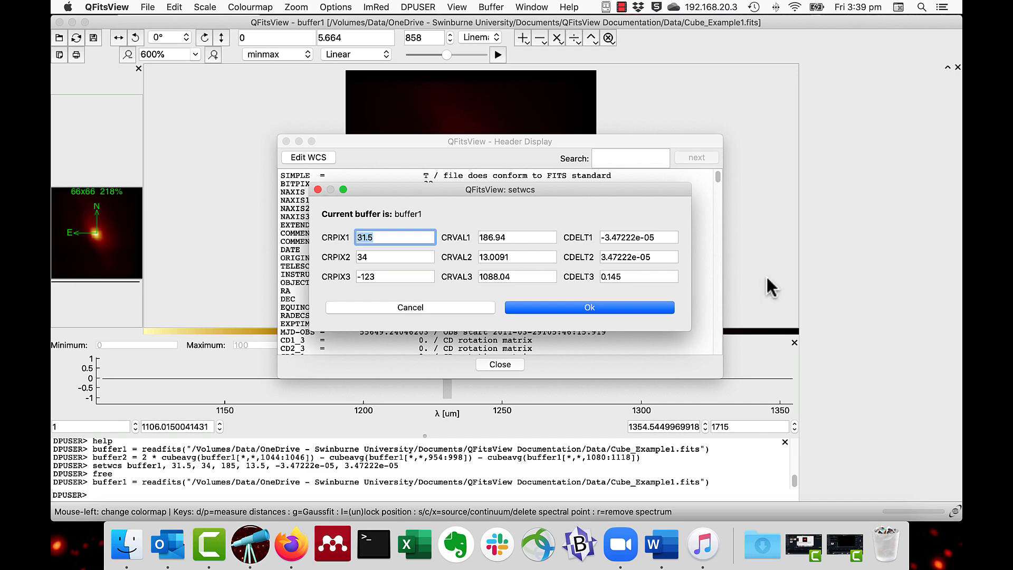
left_click(588, 307)
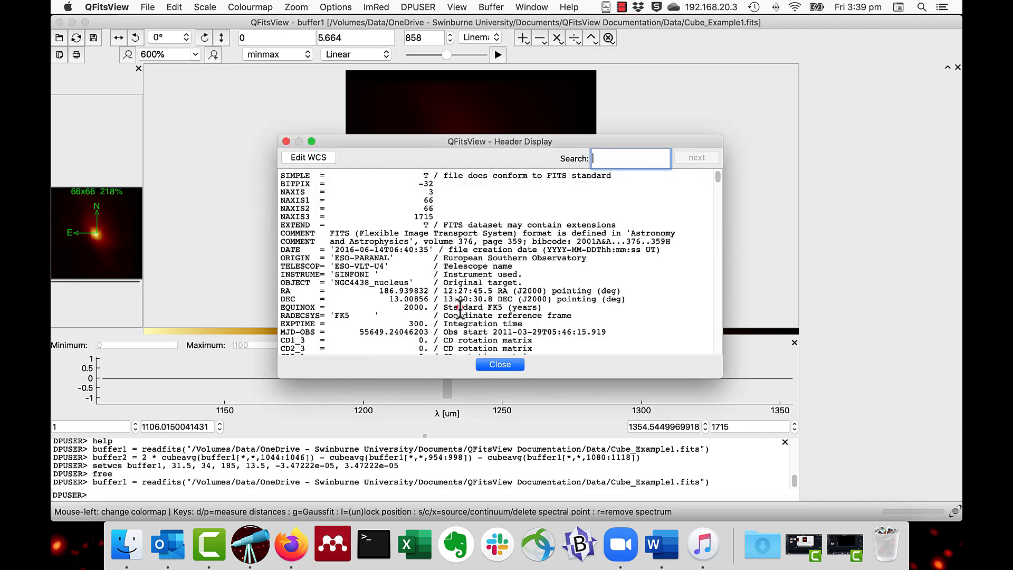
Step: Plot the cube's spectrum and bring up buffer1's WCS values for editing
left_click(498, 364)
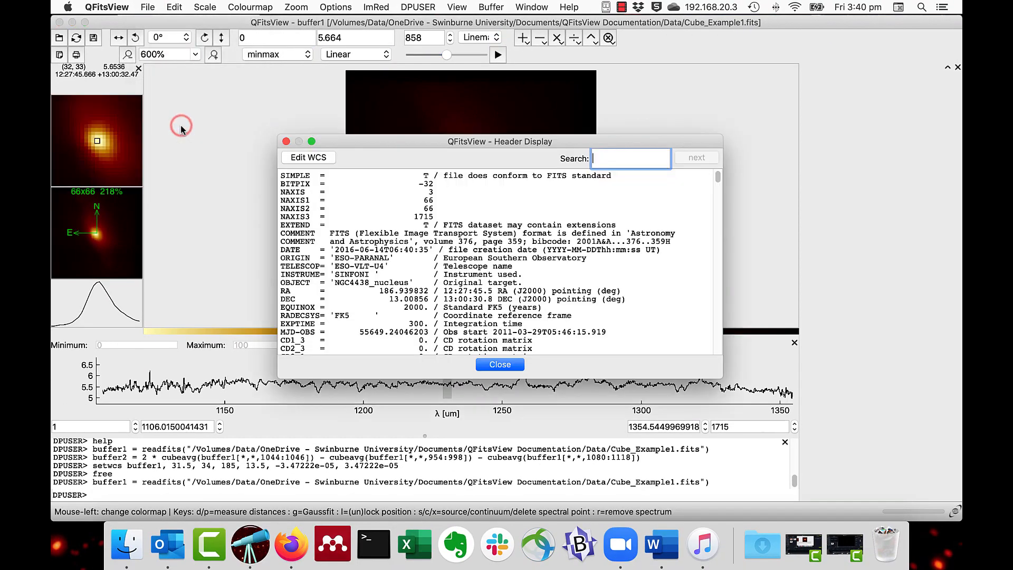
left_click(308, 157)
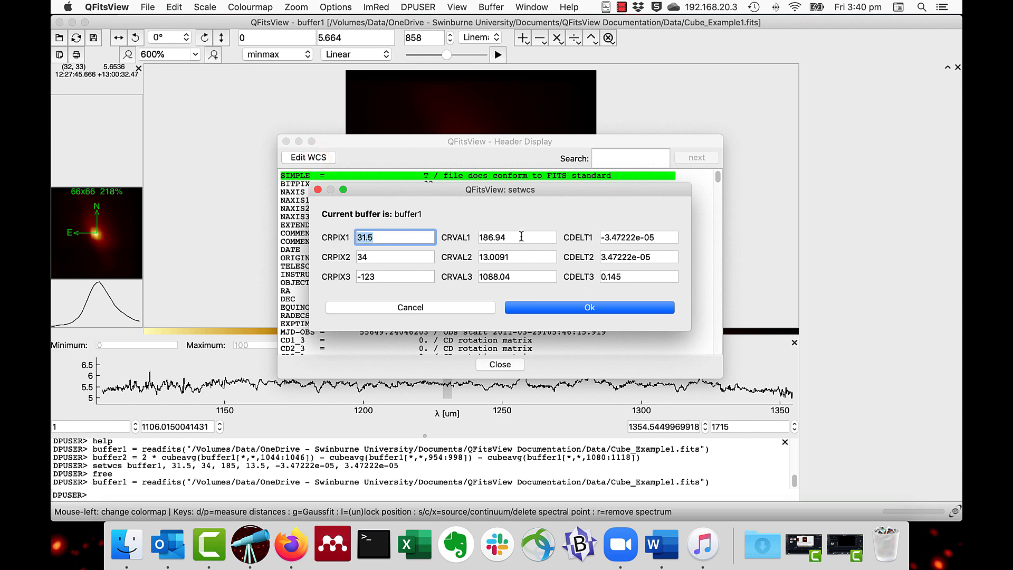
Step: Set buffer1's reference values to CRVAL1 185 and CRVAL2 13.5 and apply them via setwcs
left_click(516, 237)
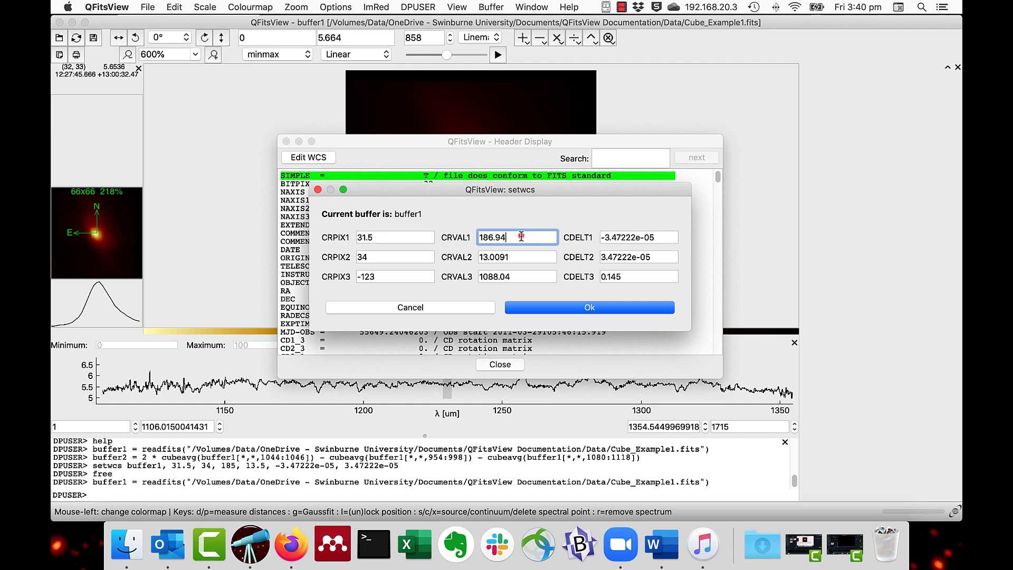
type("13.5")
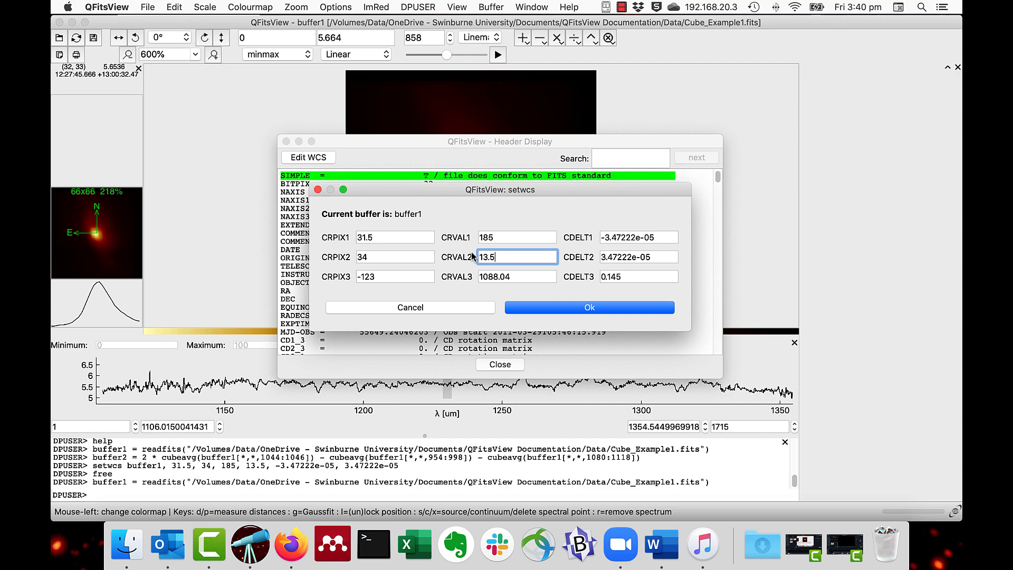
left_click(587, 307)
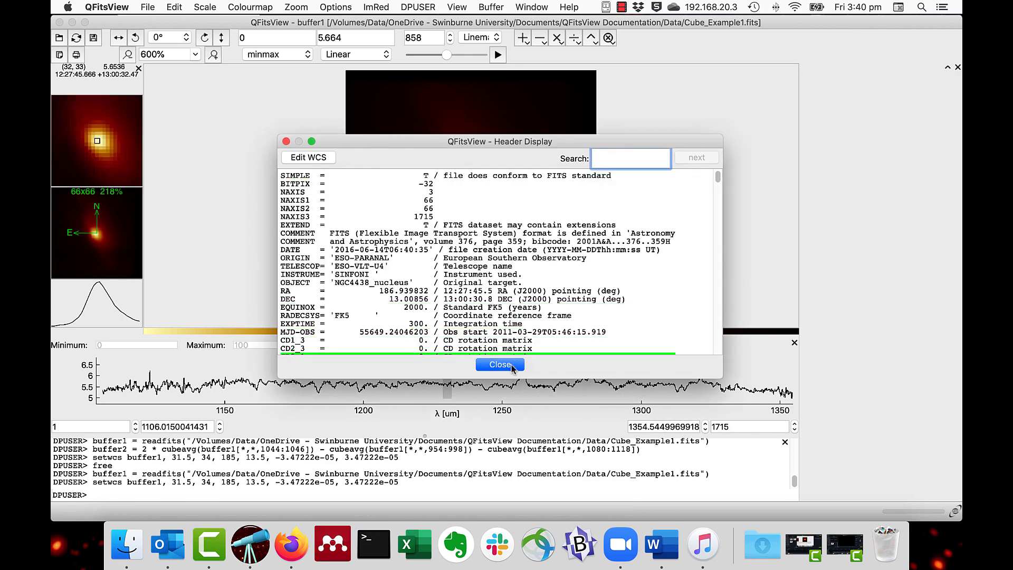
Step: Close the header display and check the bright source's coordinates in the cube image
left_click(499, 364)
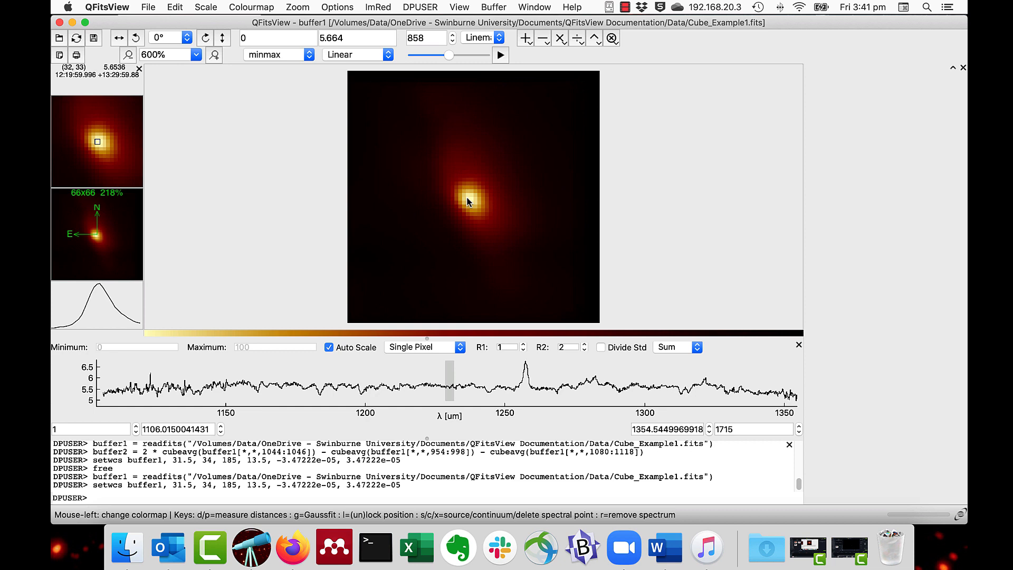
left_click(439, 496)
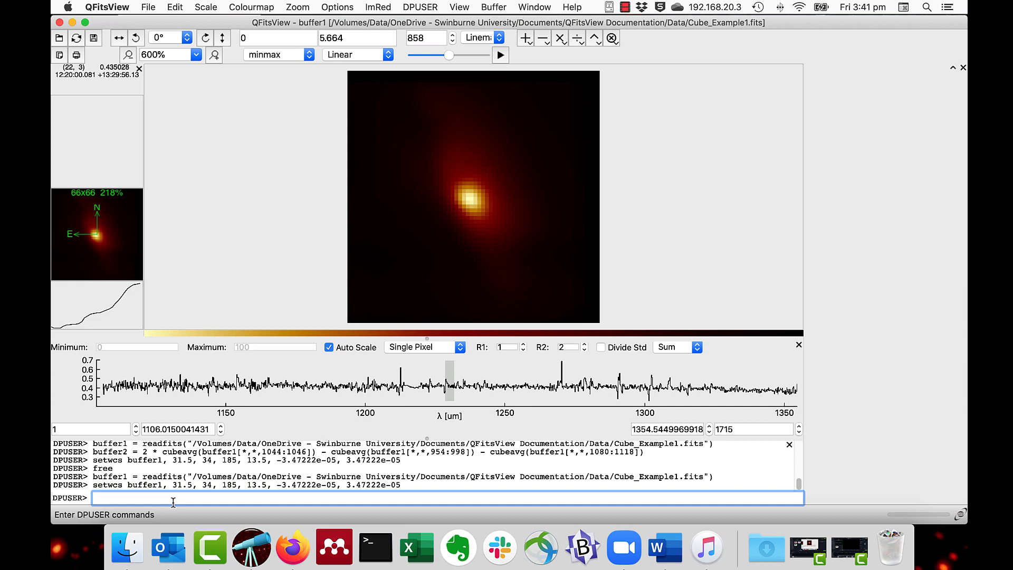
Step: Run setfitskey buffer1,"XXX","MykeyXXX" to add header key XXX with value MykeyXXX
type("setfitskey")
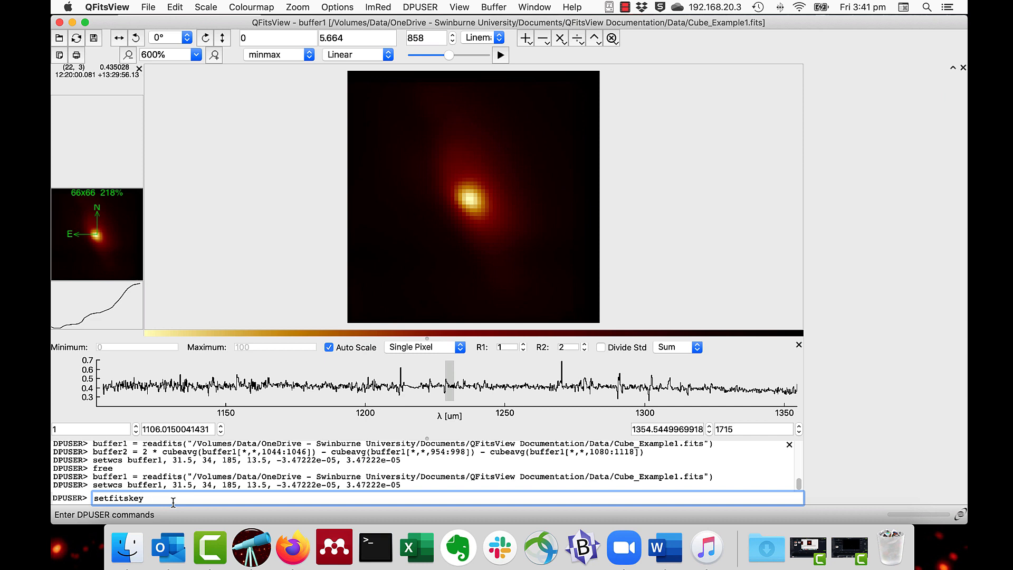
type("buffer1")
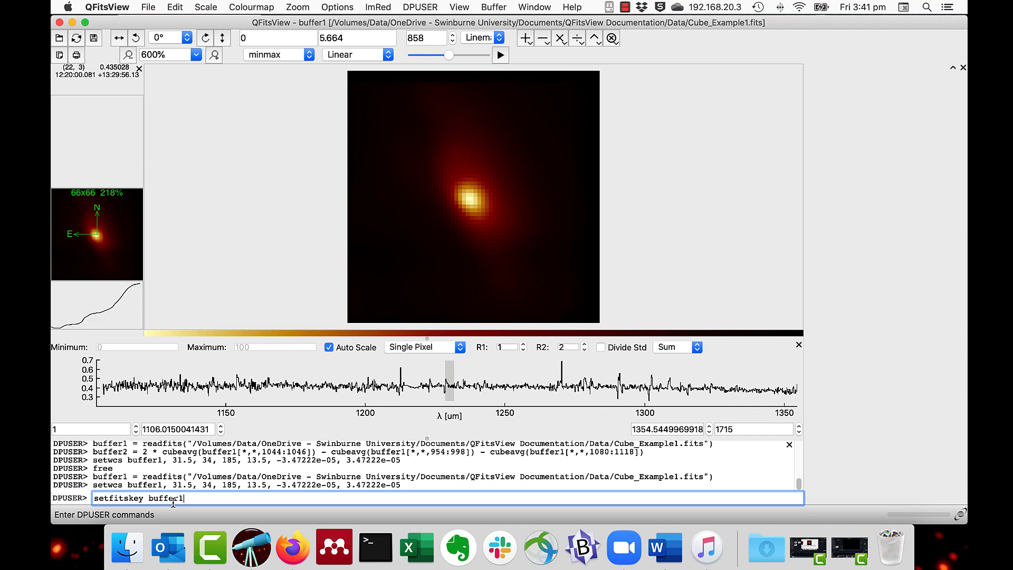
type(",\"")
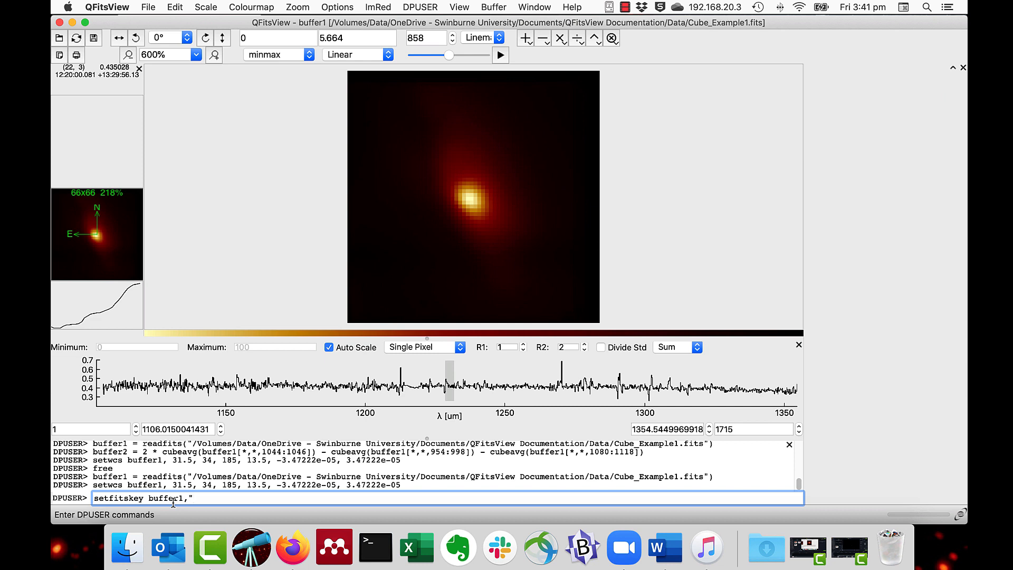
type("XXX\"")
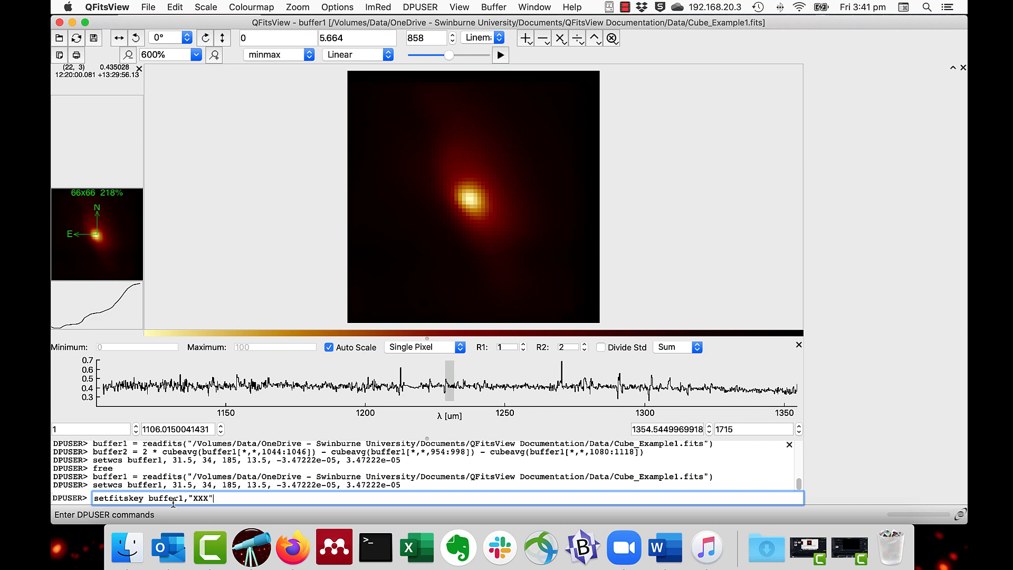
type(",\"")
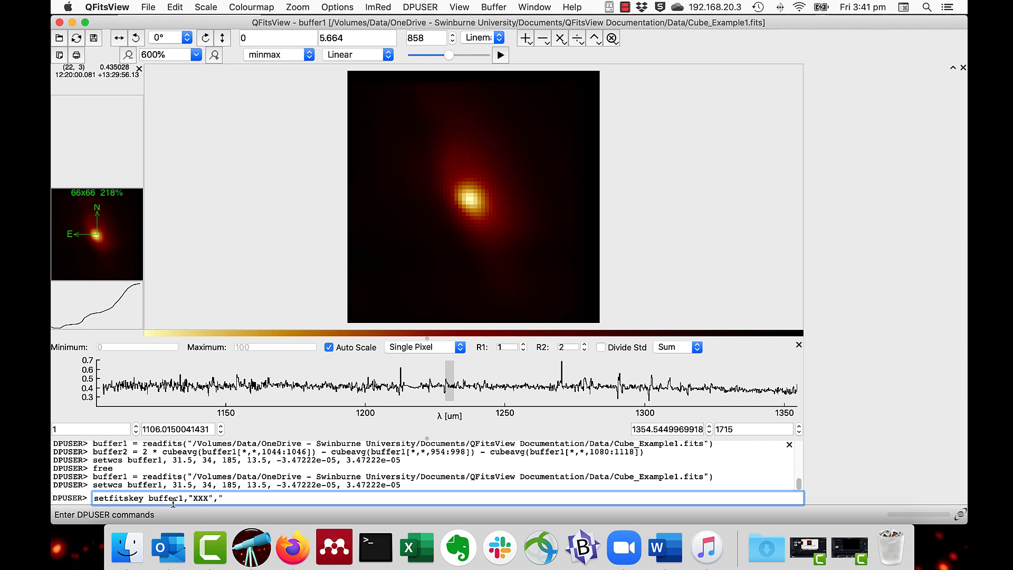
type("Myke")
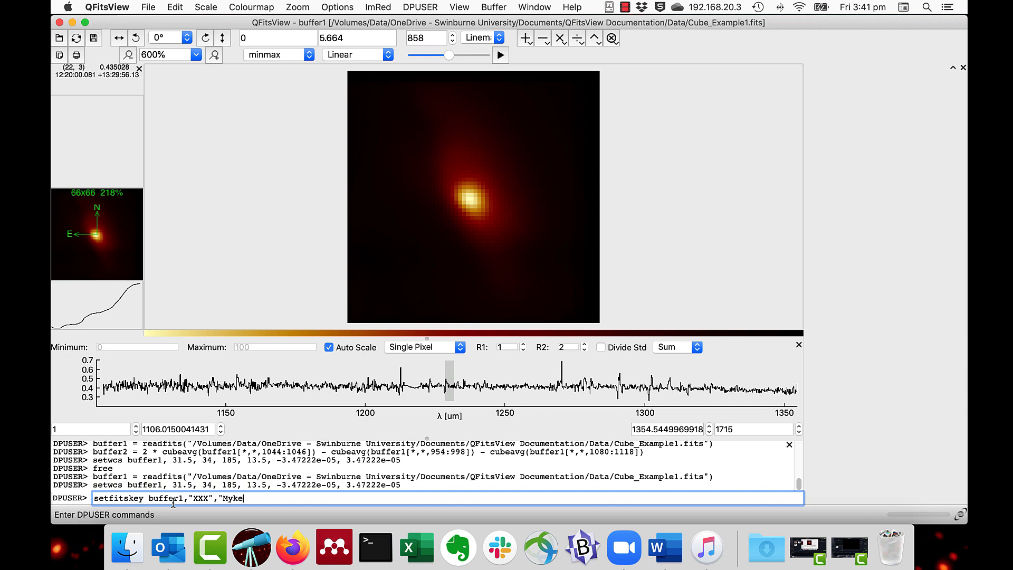
type("yXXX")
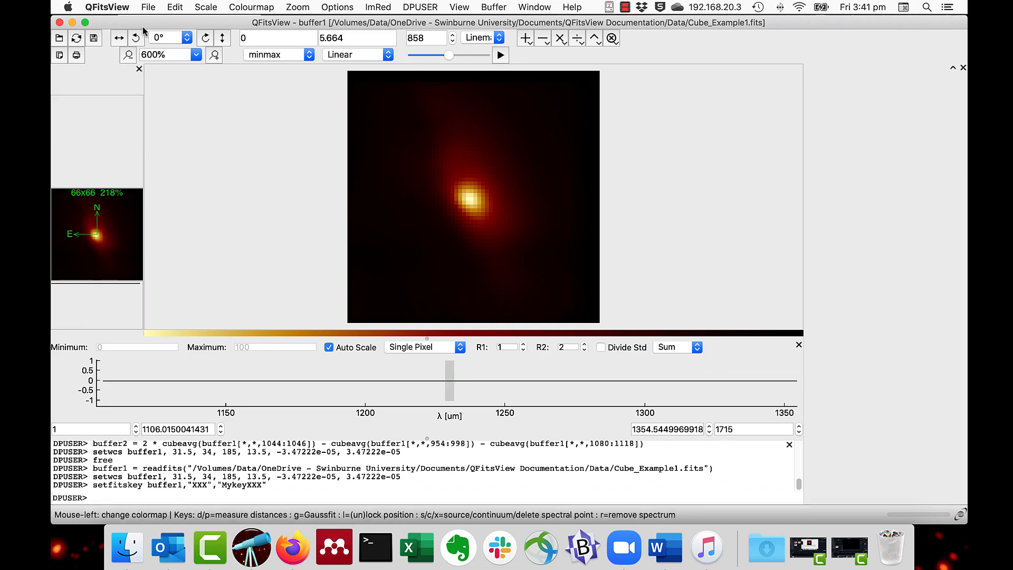
left_click(148, 7)
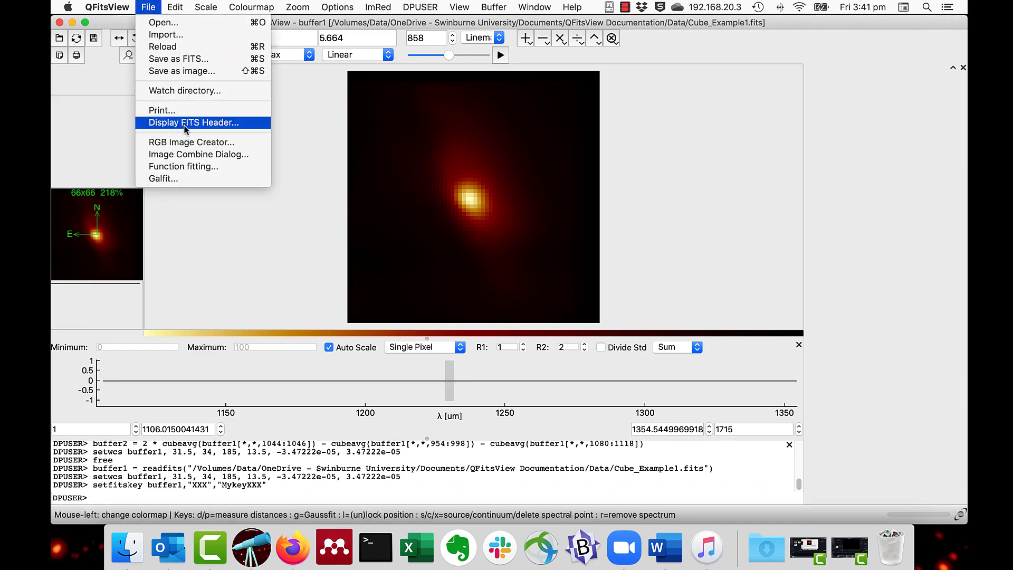
left_click(192, 122)
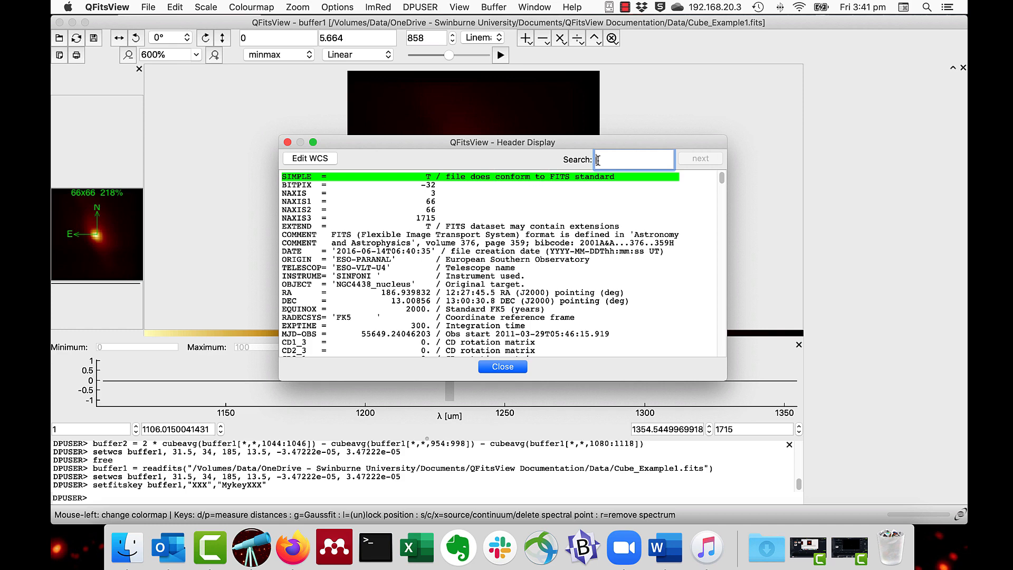
type("xxx")
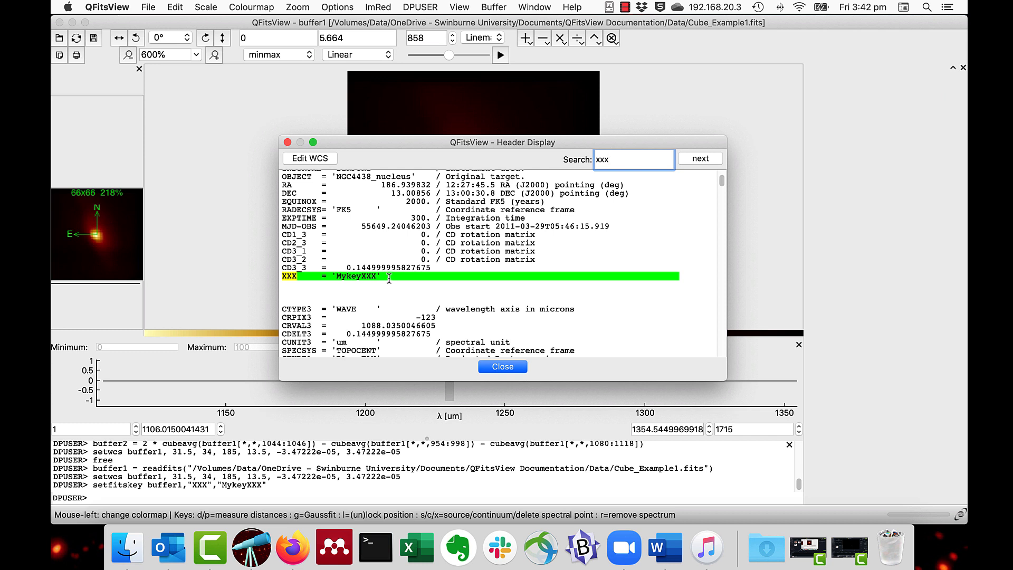
left_click(699, 158)
type("setfitskey")
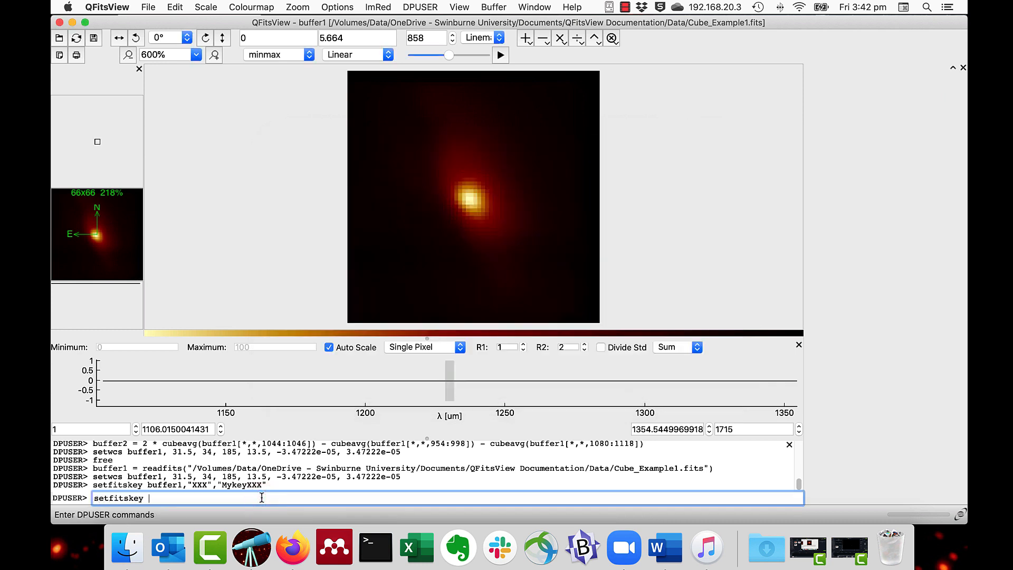
Step: Run setfitskey buffer1,"EQUINOX",1900 and reopen the header listing to verify EQUINOX is 1900
type("buffer1")
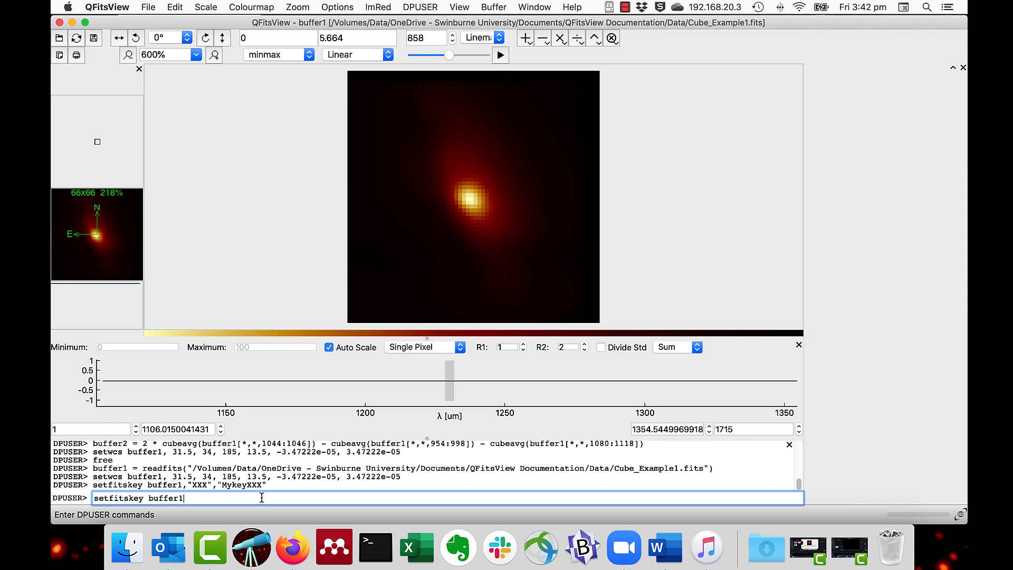
type("\"")
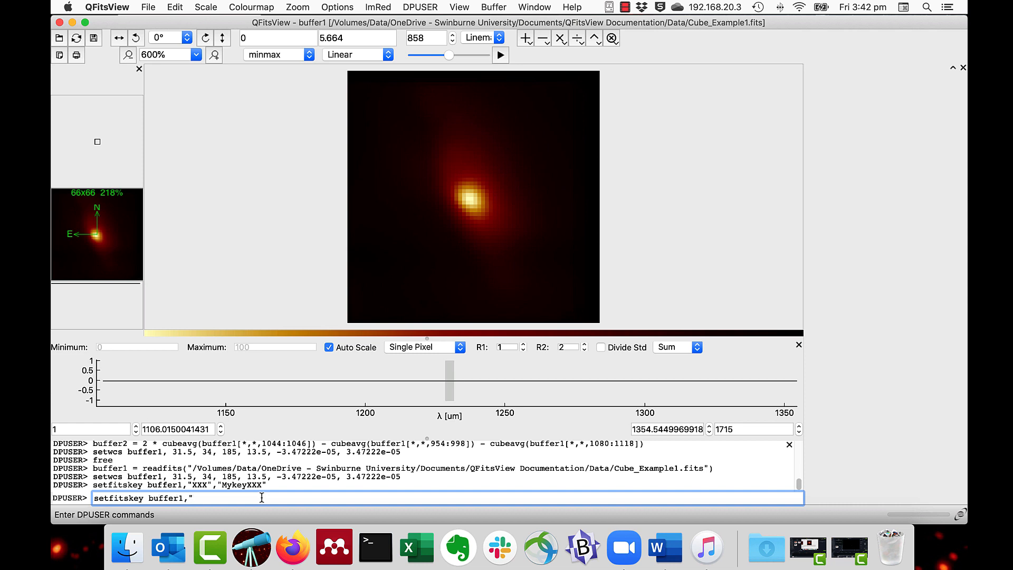
type("EQUINOX")
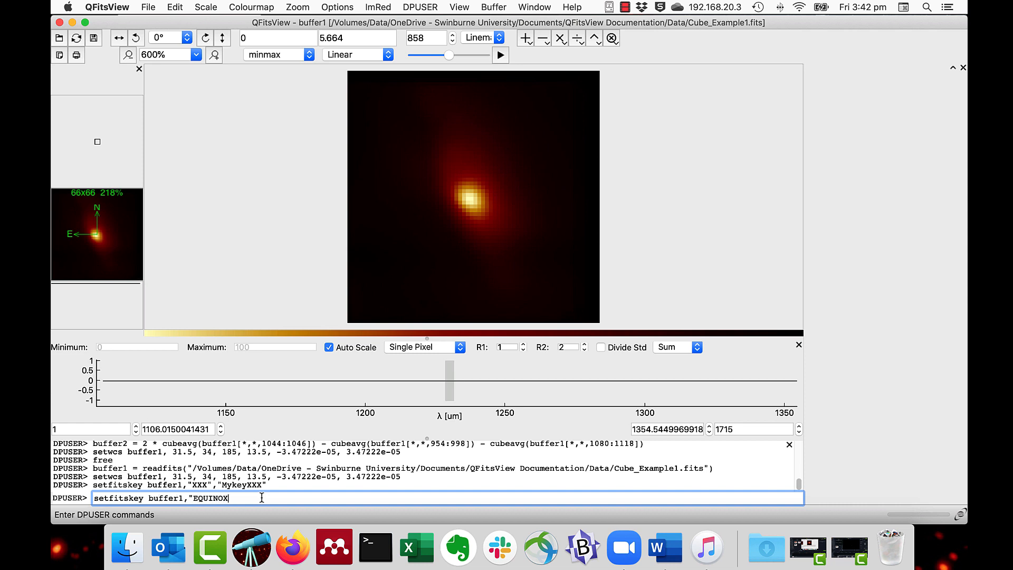
type(",19")
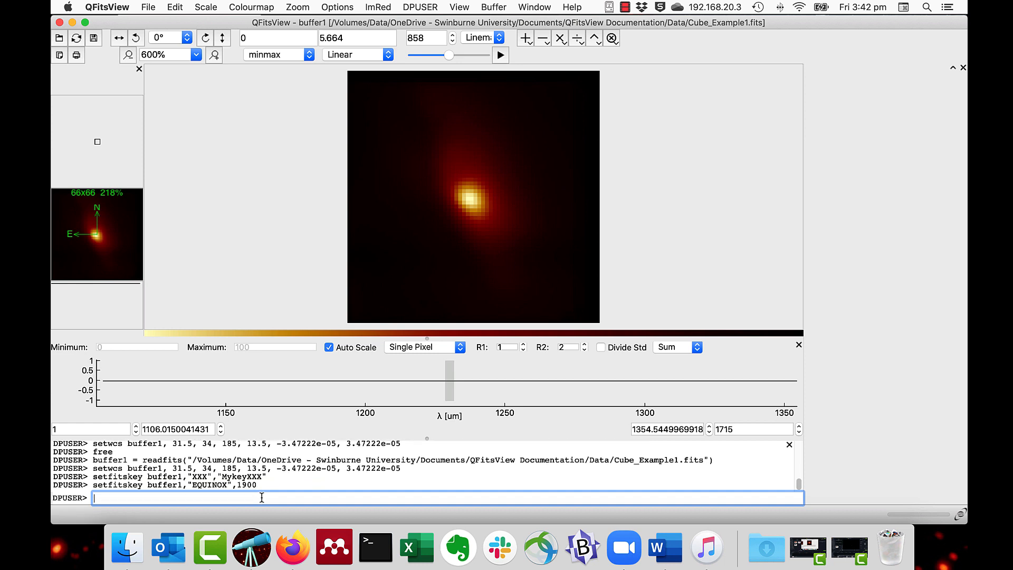
left_click(148, 7)
type("xxx")
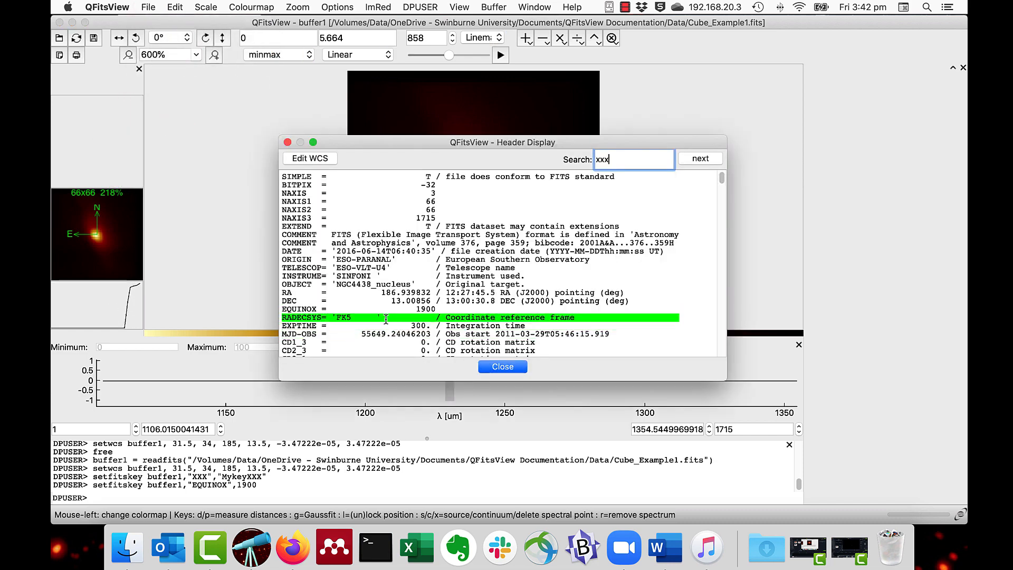
Step: Close the header listing, leaving the cube image and console ready
left_click(699, 158)
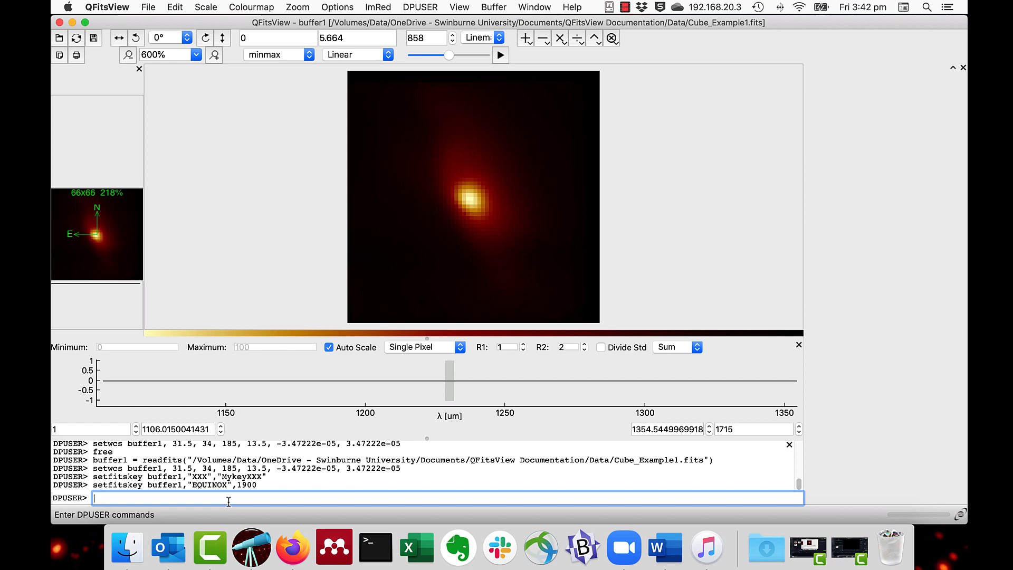
Step: Run print getfitskey(buffer1,"EXPTIME") to read back the exposure time of 300
type("print")
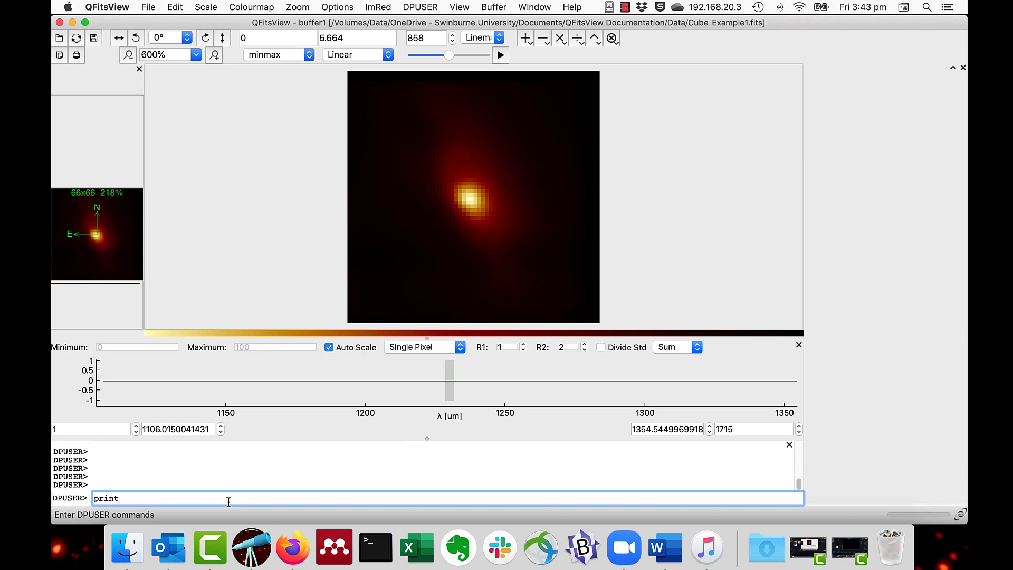
type("getfitske")
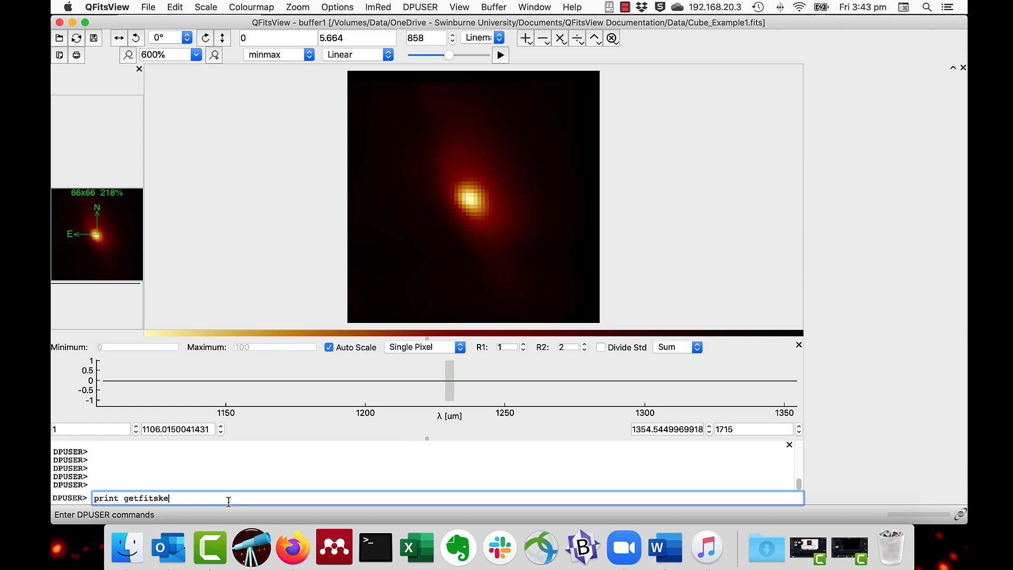
type("y(buffer1,\"E")
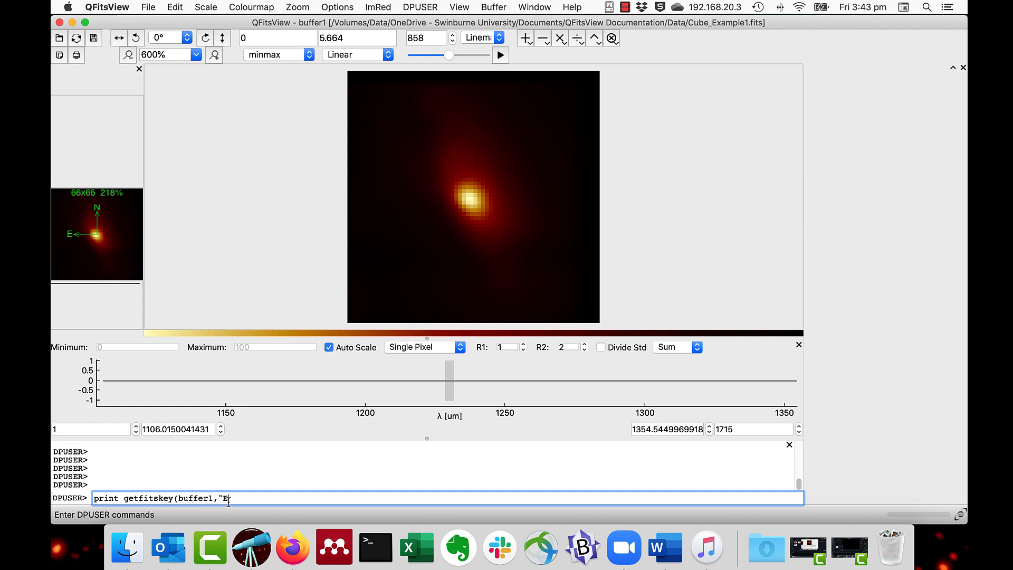
type("XPTIME")
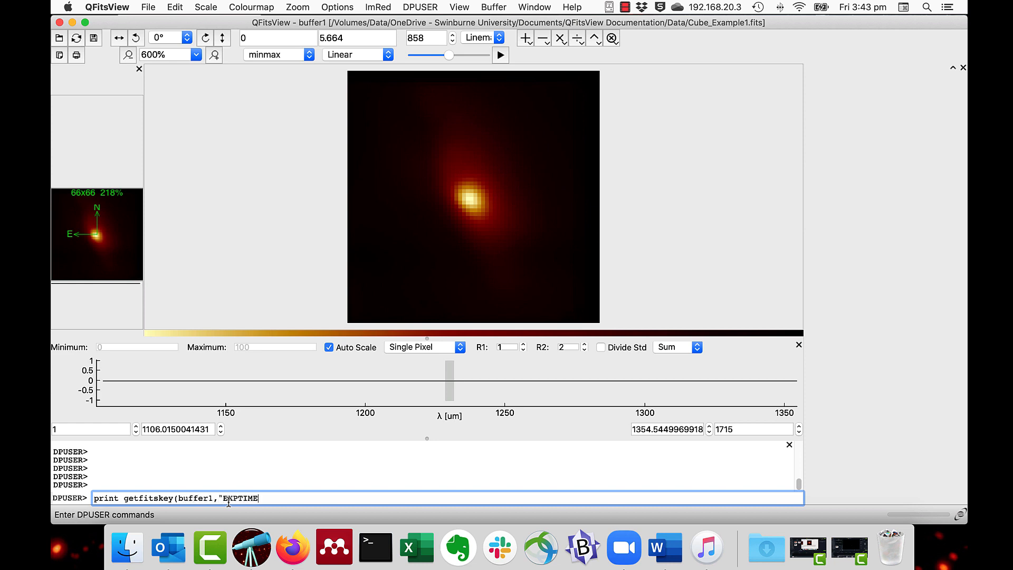
type("\")")
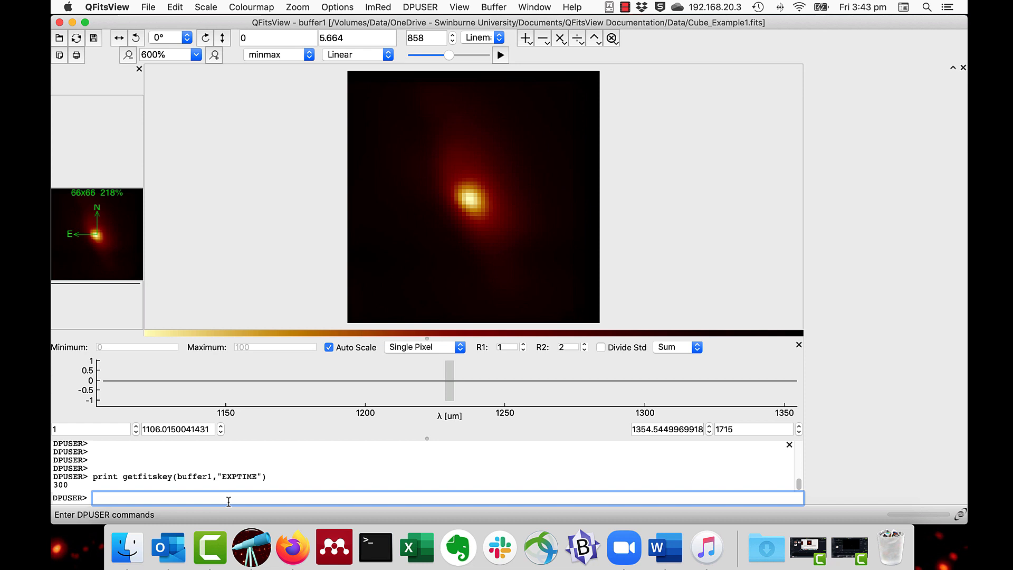
Step: Remove the XXX key from buffer1's header with deletefitskey buffer1,"XXX"
type("deletef")
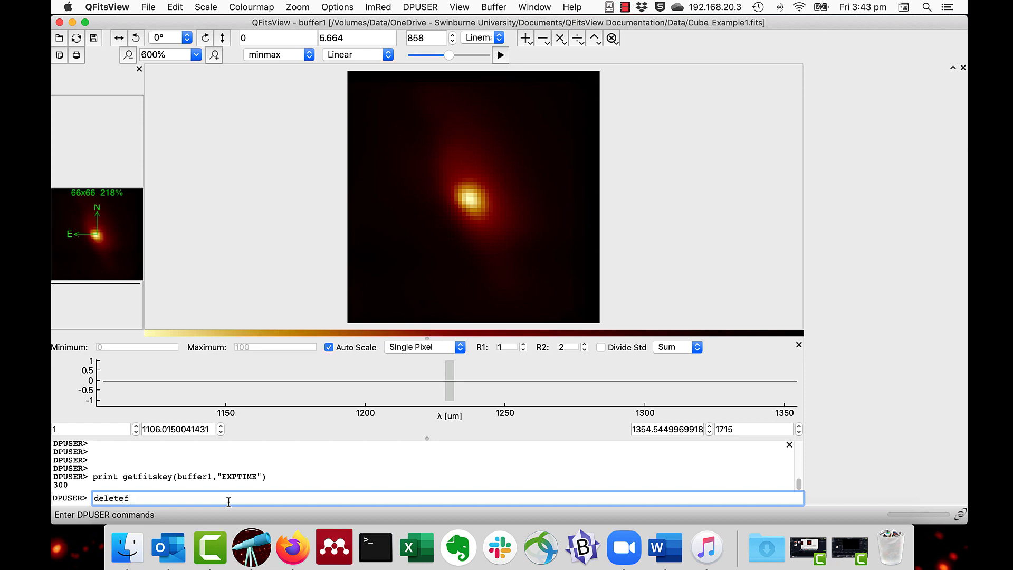
type("itskey")
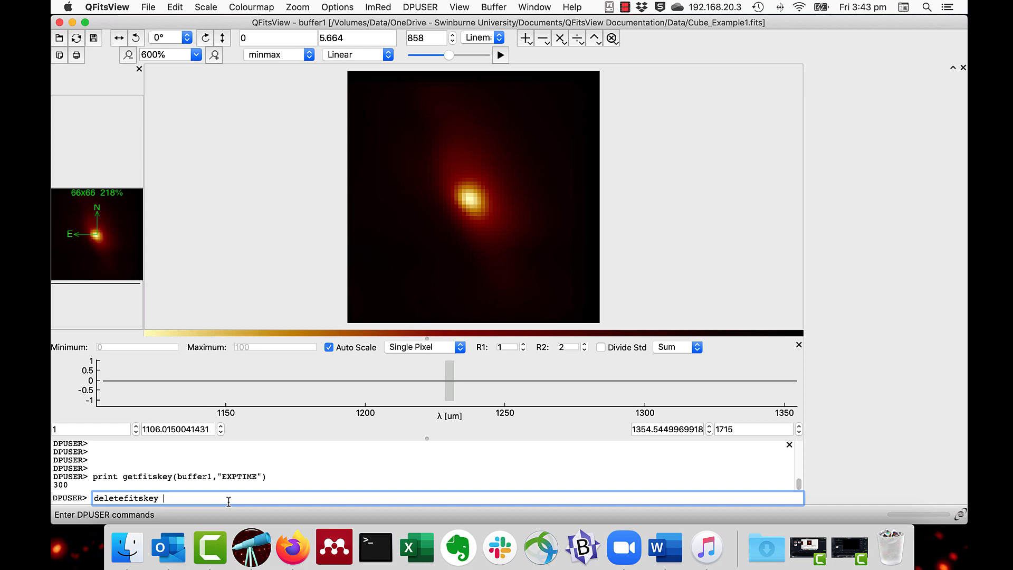
type("buffer")
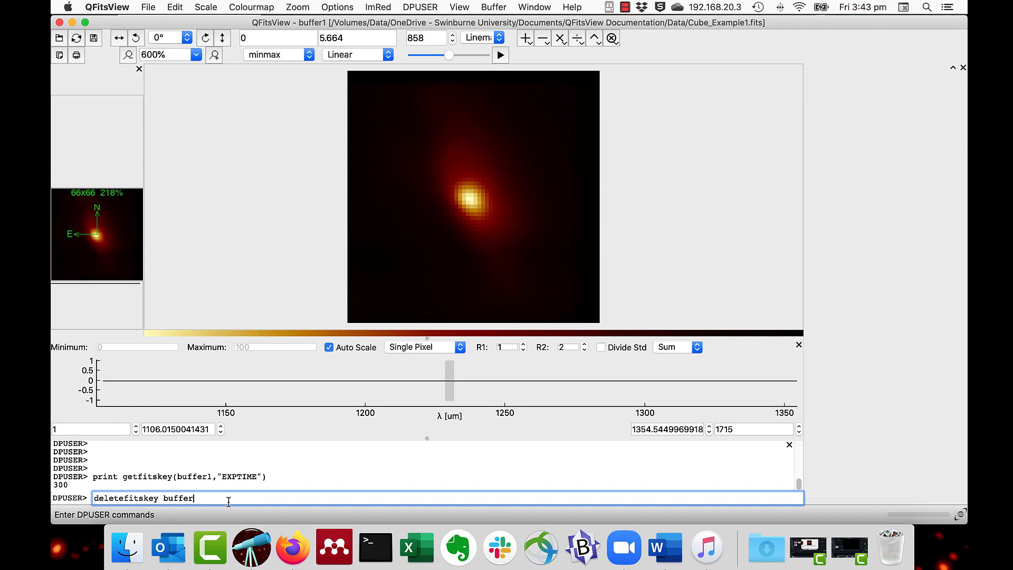
type("1,\"XXX")
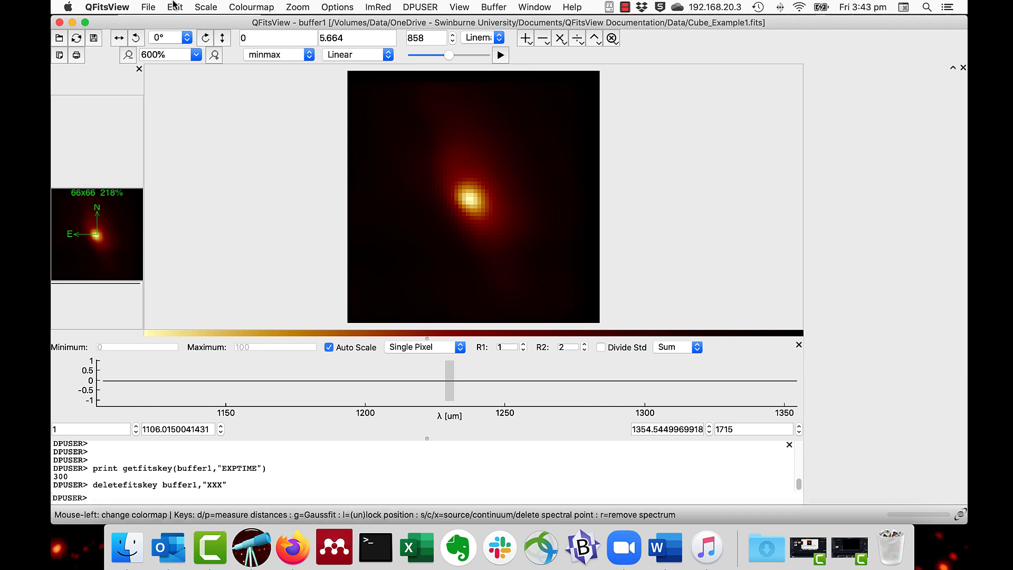
left_click(148, 8)
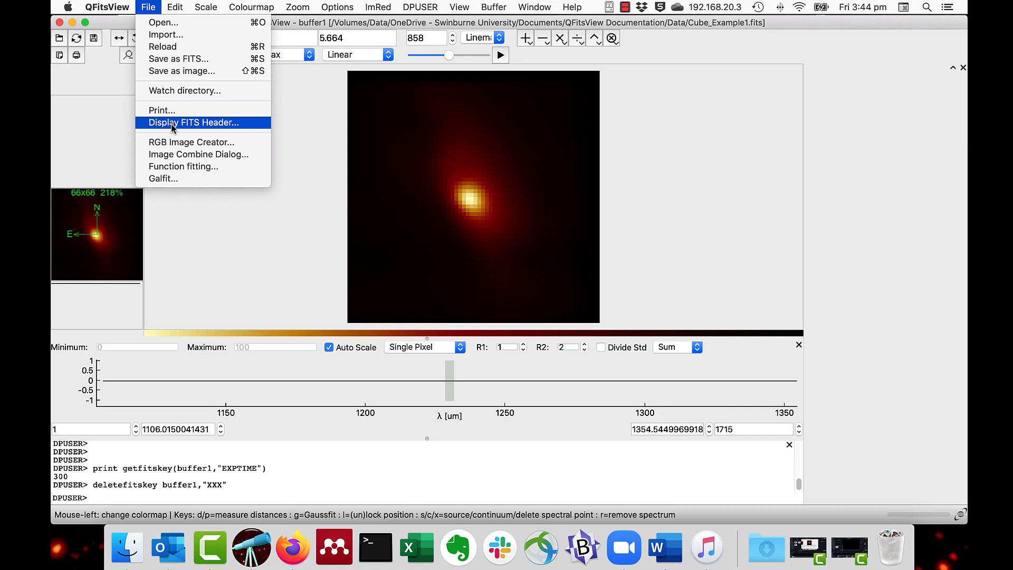
left_click(192, 122)
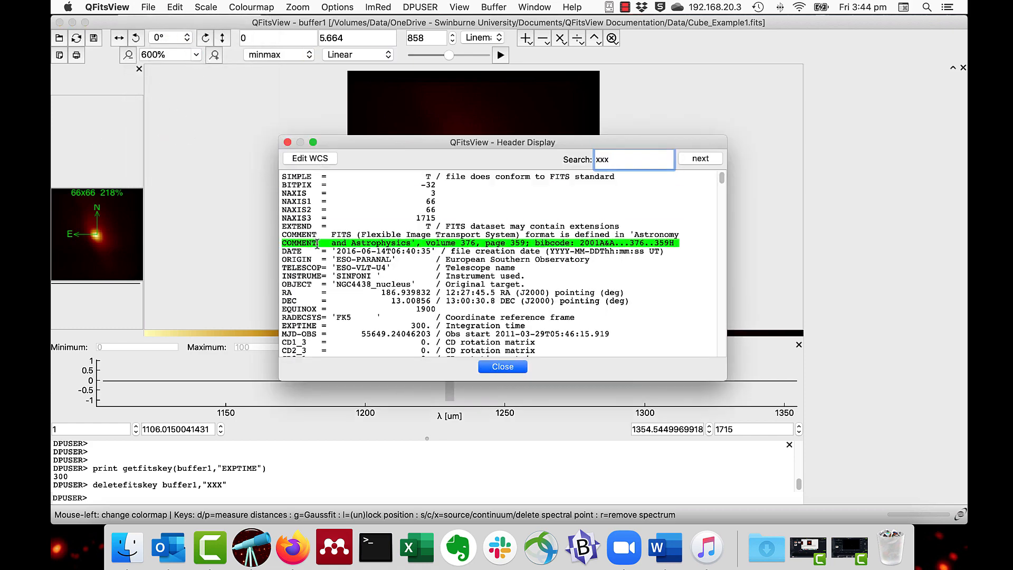
left_click(700, 158)
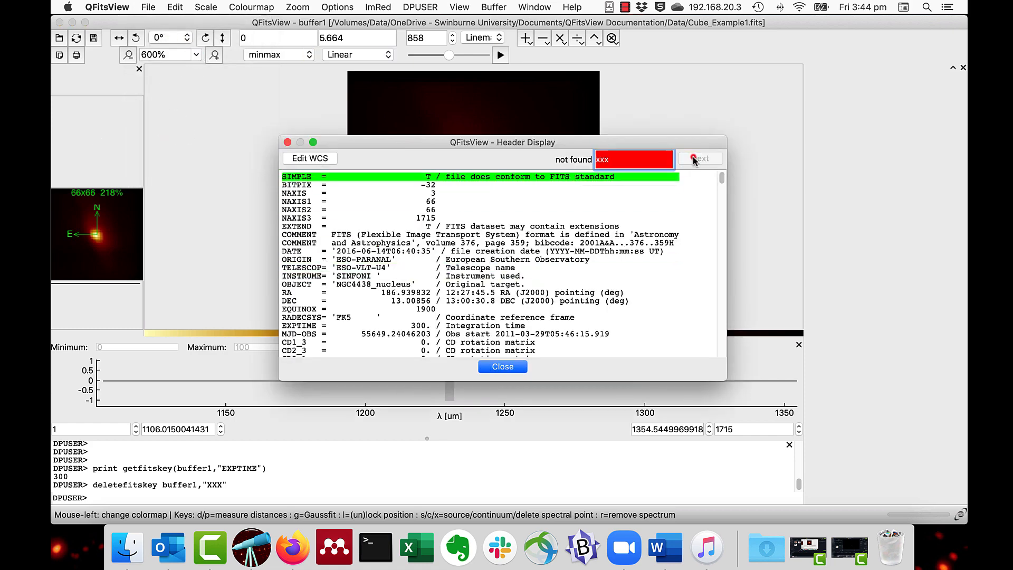
left_click(699, 158)
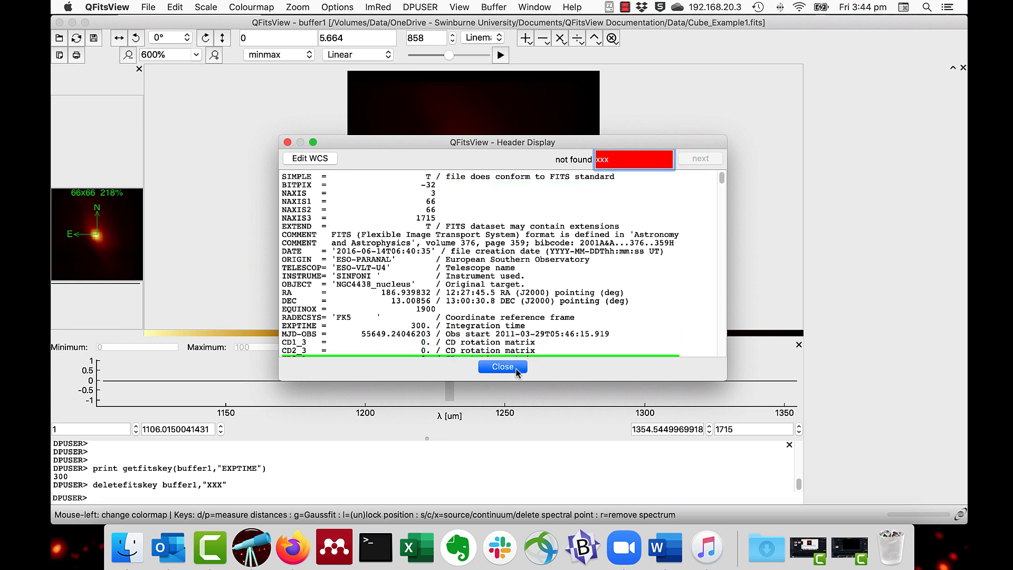
left_click(503, 366)
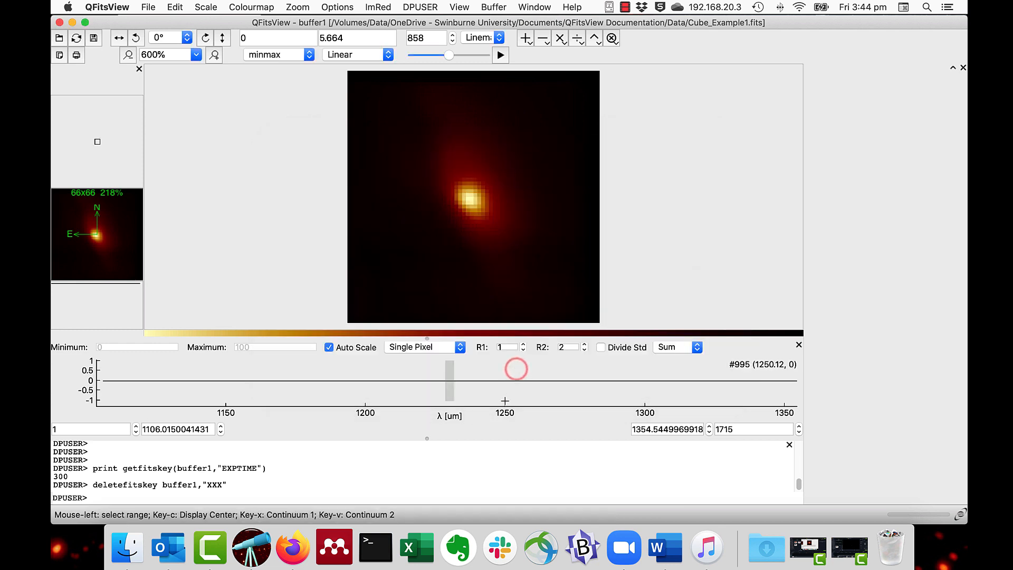